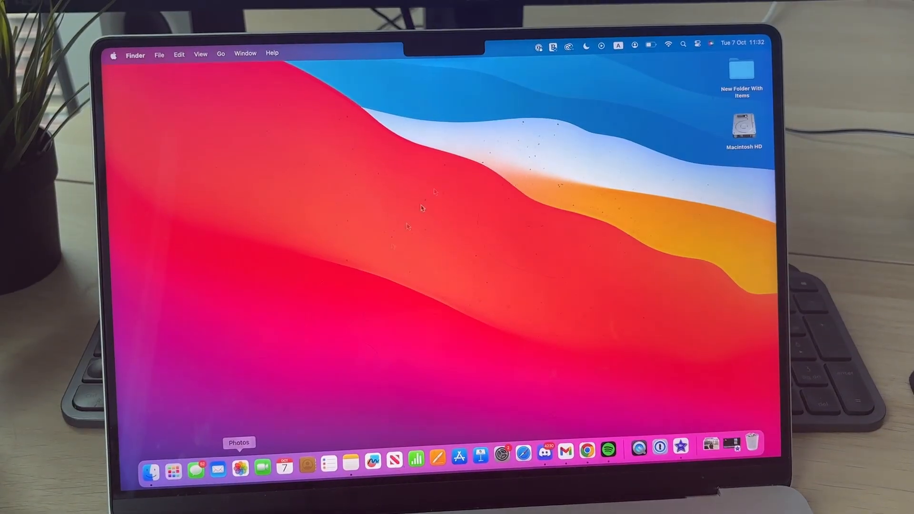
- Launch Photos from the Dock and show iPhone 1's import screen under Devices
left_click(240, 468)
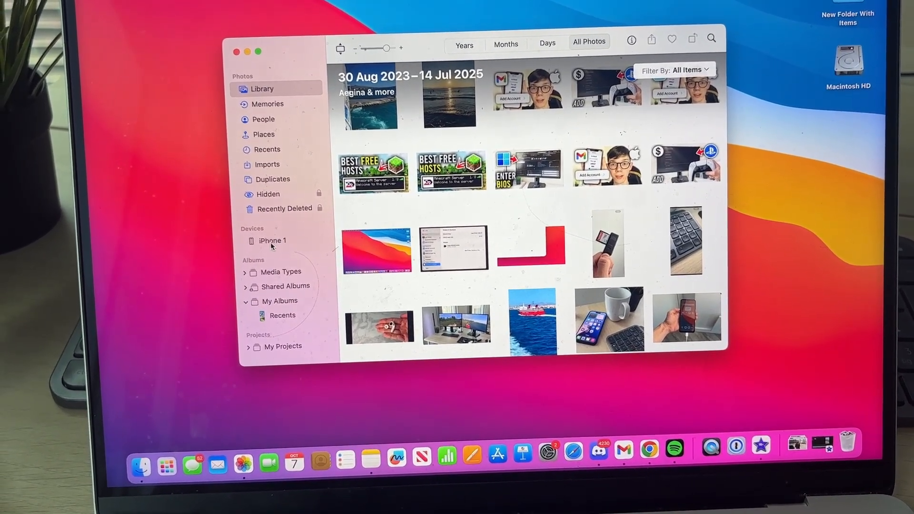
left_click(272, 241)
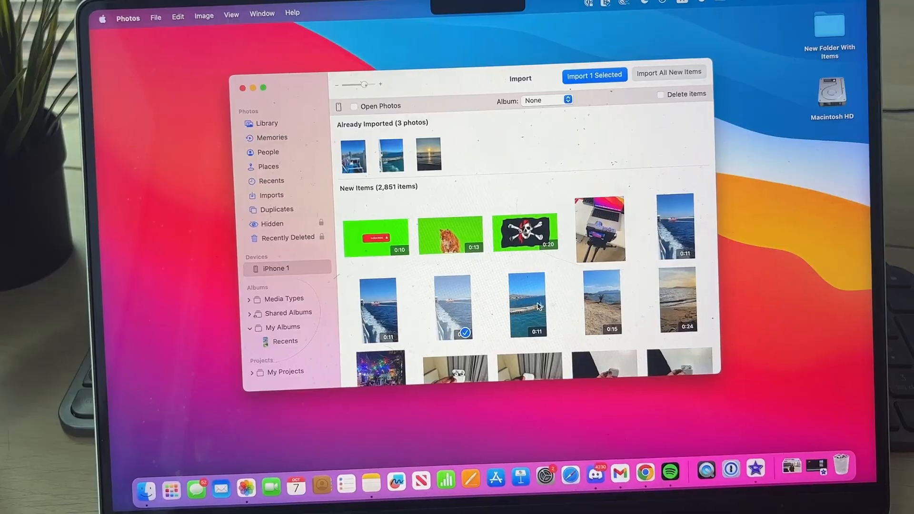
- Select a fifth iPhone item and import the 5 selected items into the library
left_click(522, 321)
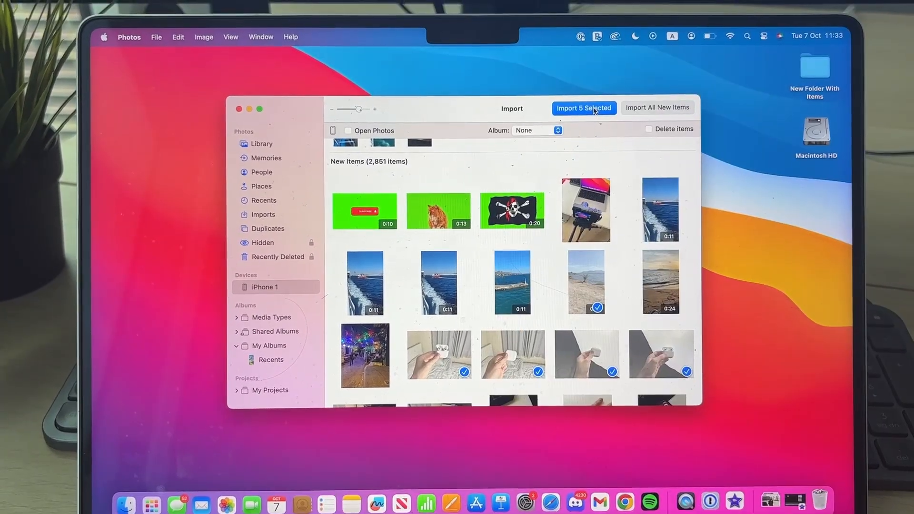
left_click(584, 109)
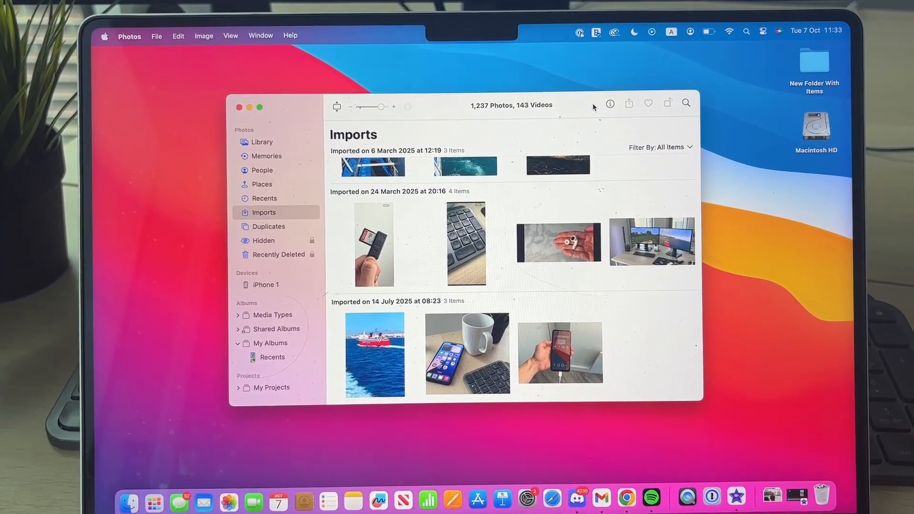